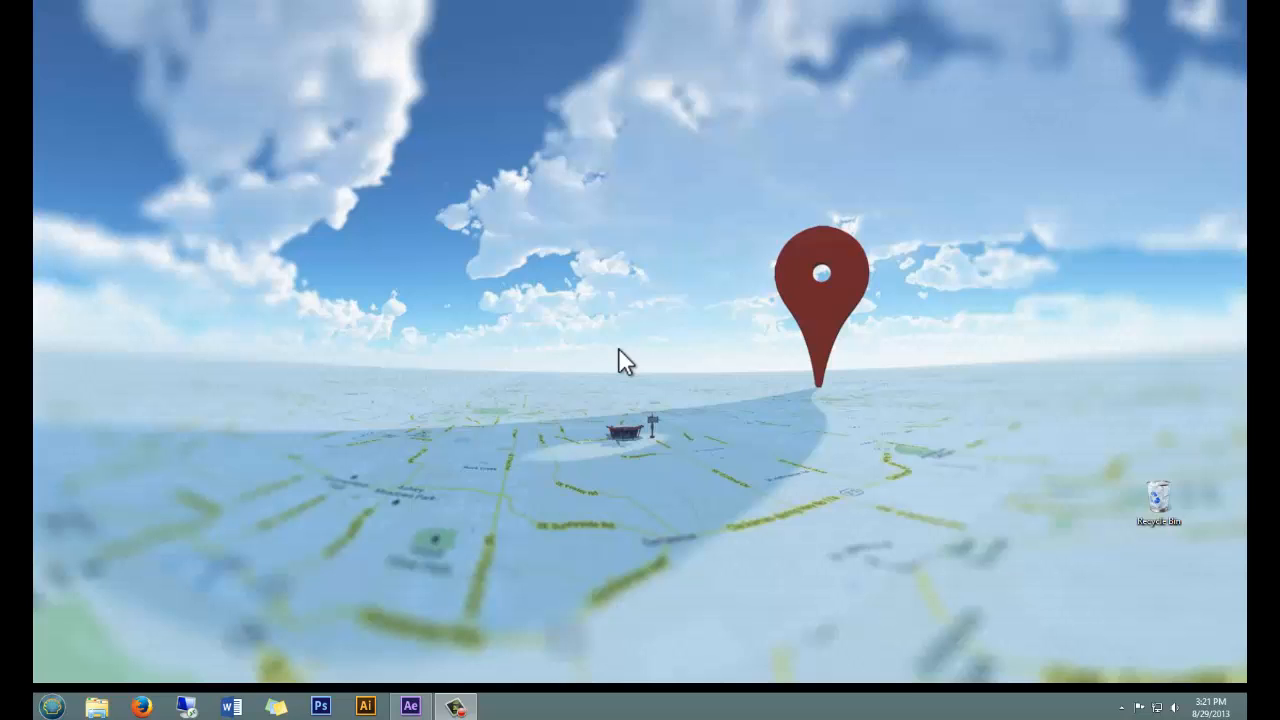
# Step: Launch Task Scheduler from the Start menu by searching 'sched'
pyautogui.click(56, 704)
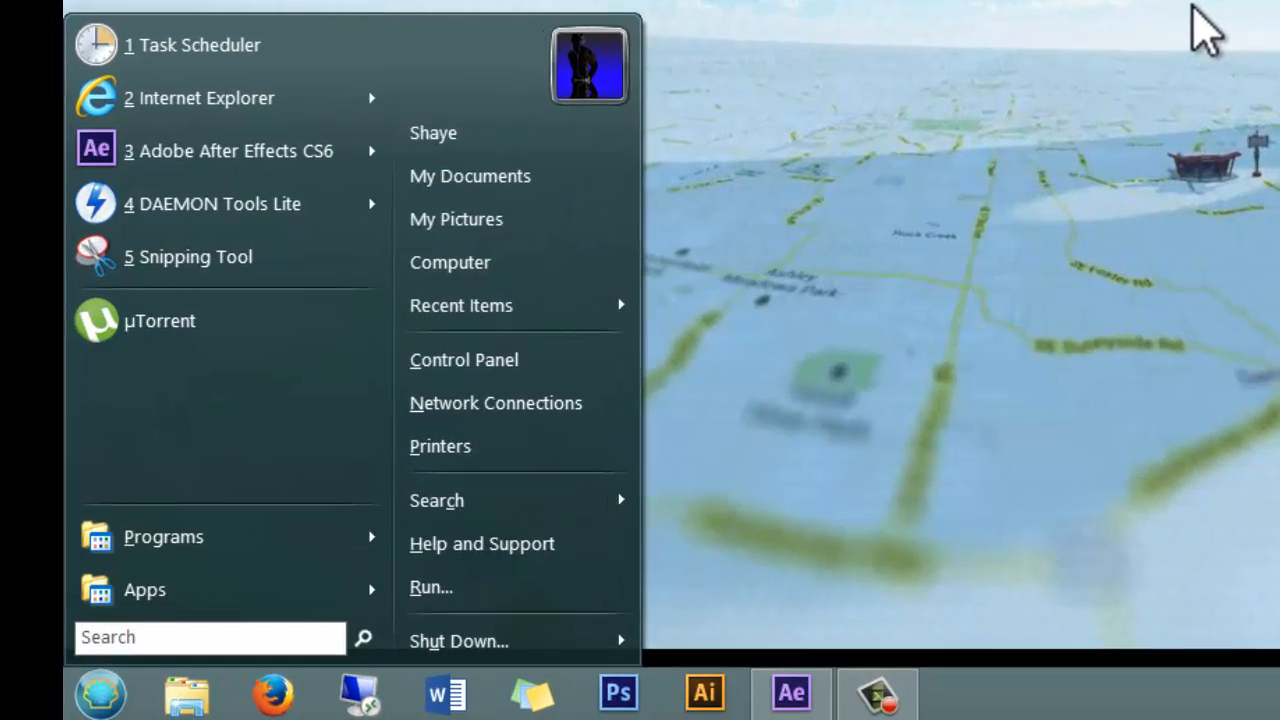
pyautogui.write('sched')
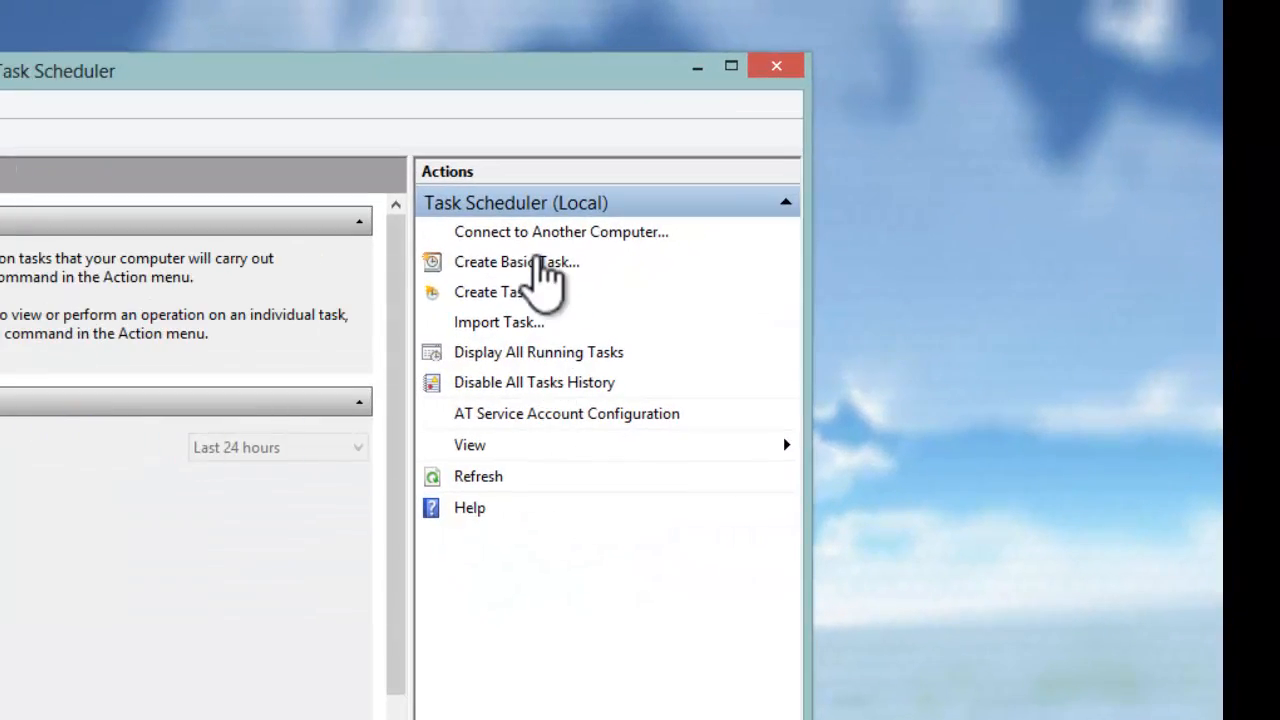
# Step: Begin a basic task named 'reboot weekly' and continue to its trigger
pyautogui.click(516, 260)
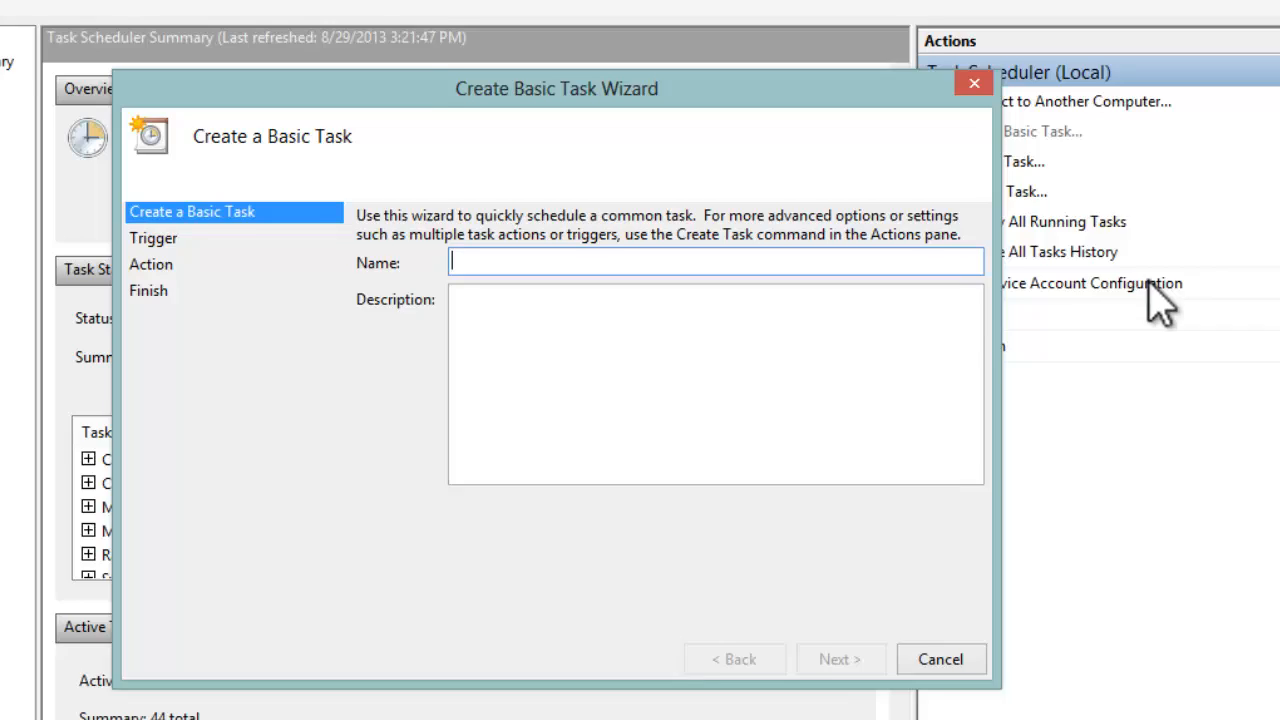
pyautogui.write('reboot weekly')
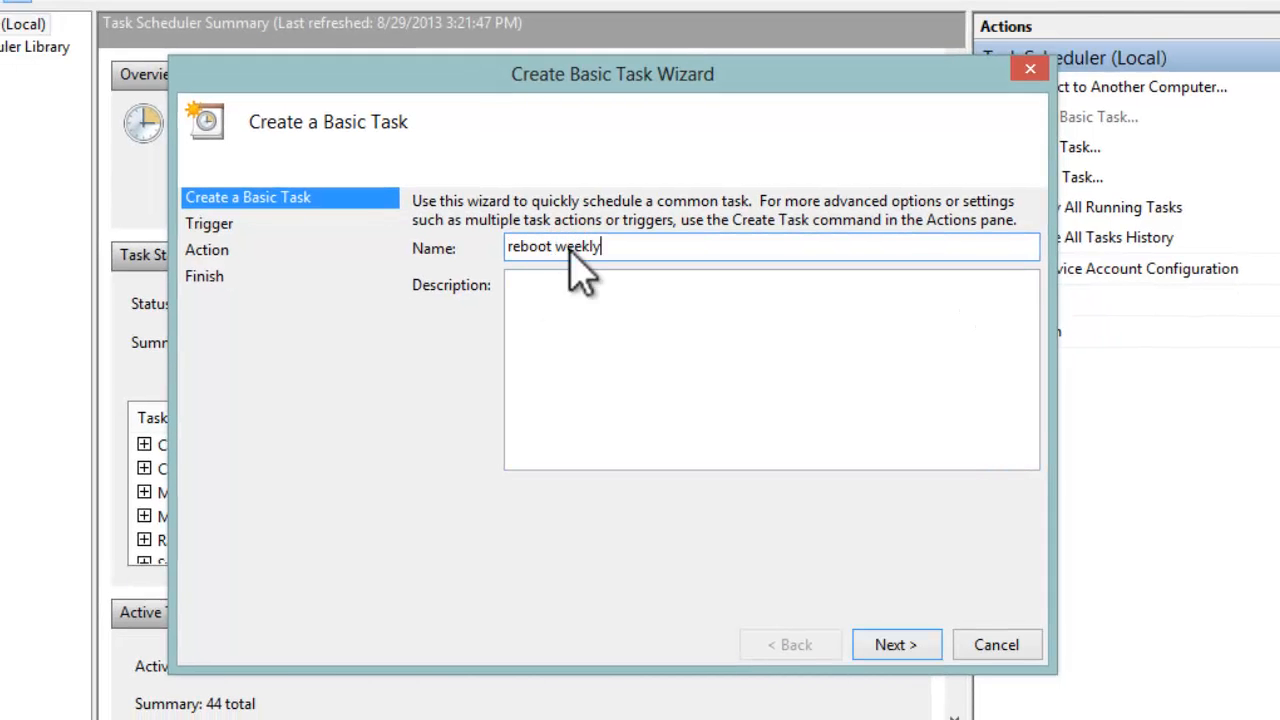
pyautogui.click(896, 644)
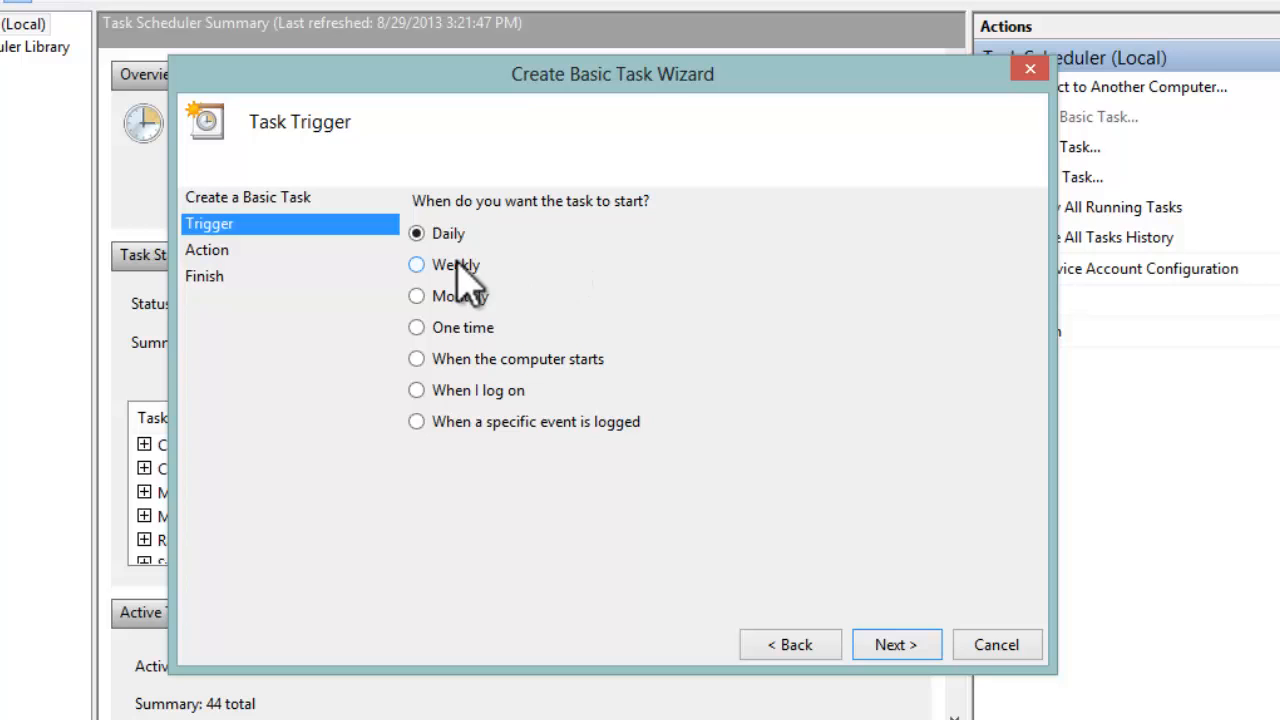
# Step: Make the trigger weekly on Sunday with the start time switched to AM (3:21:59 AM)
pyautogui.click(416, 264)
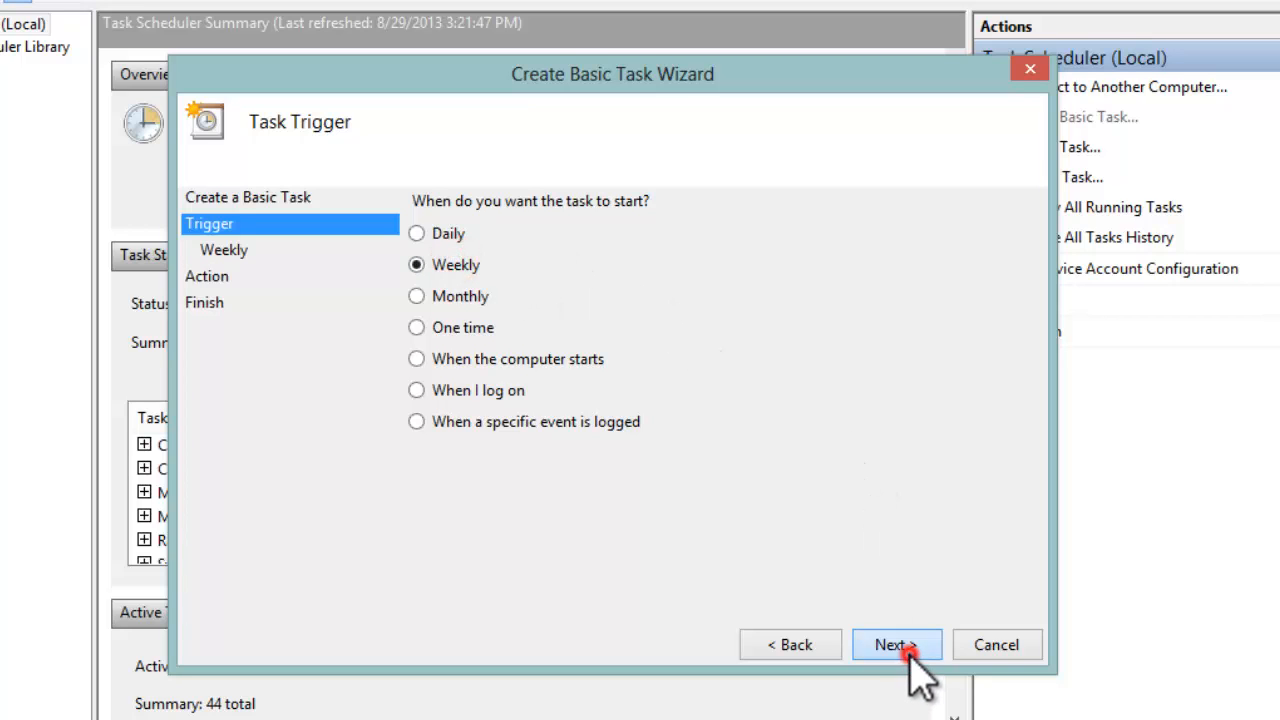
pyautogui.click(896, 644)
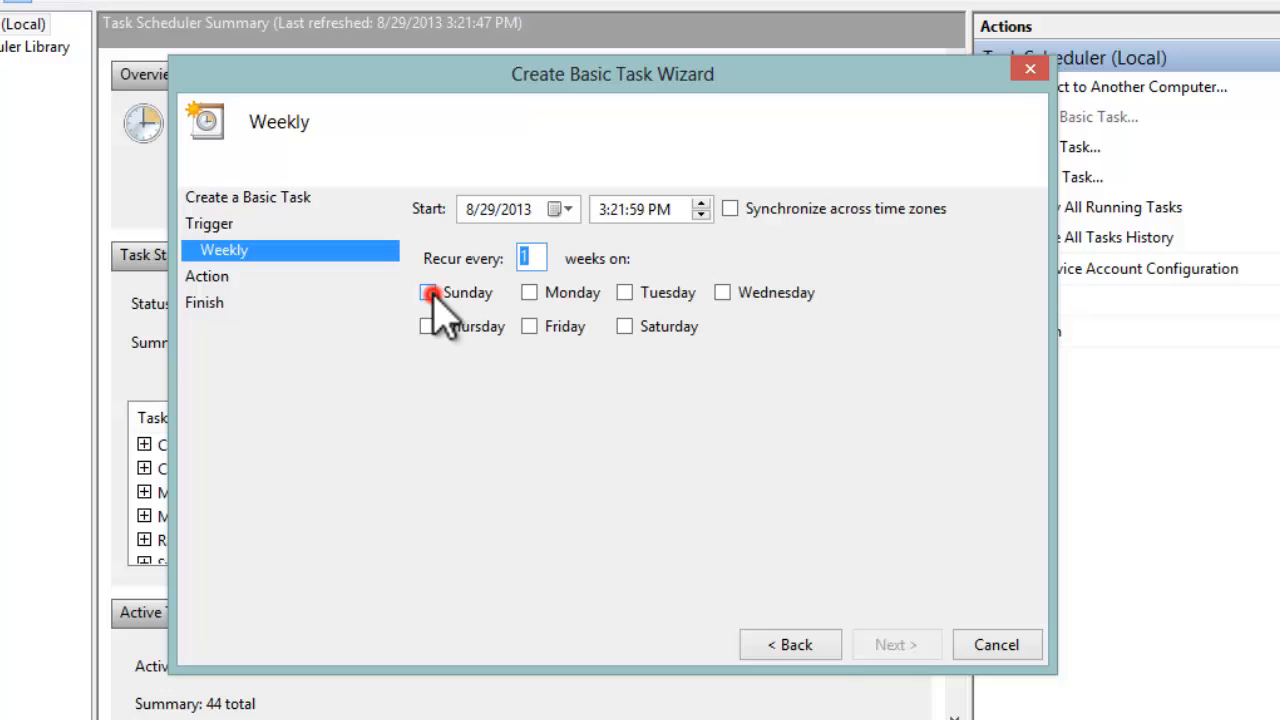
pyautogui.click(428, 292)
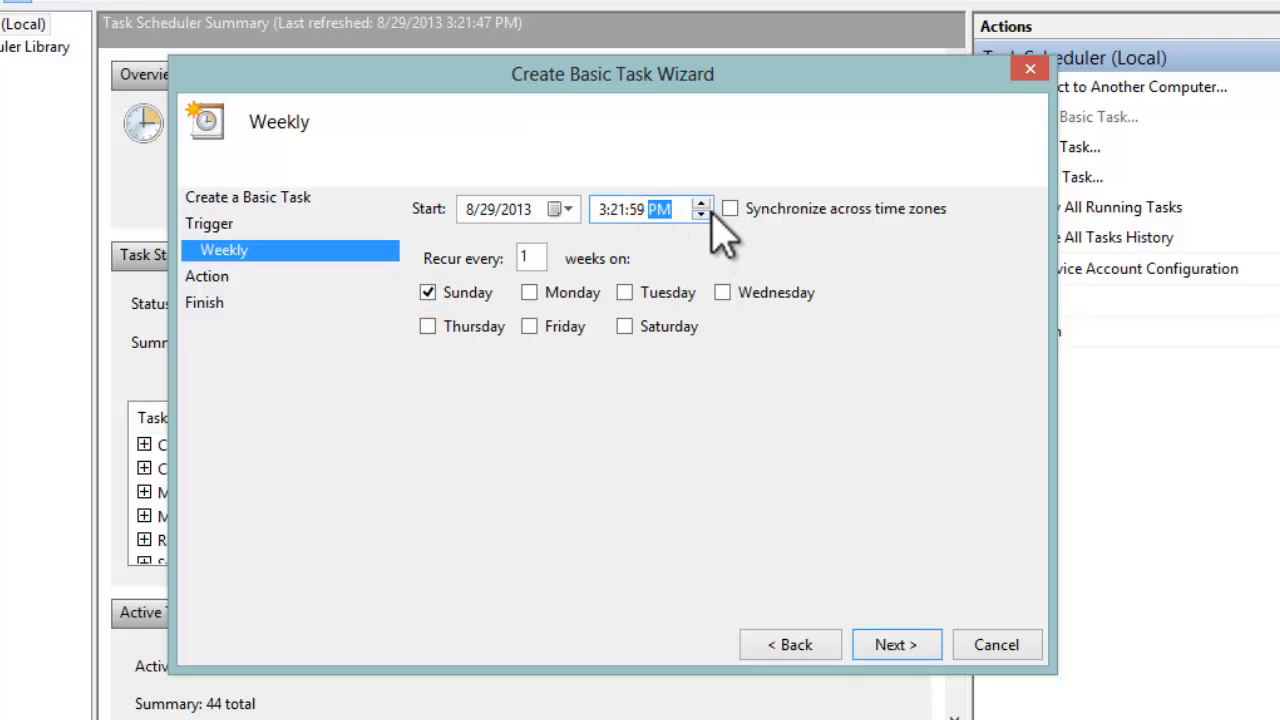
pyautogui.click(700, 204)
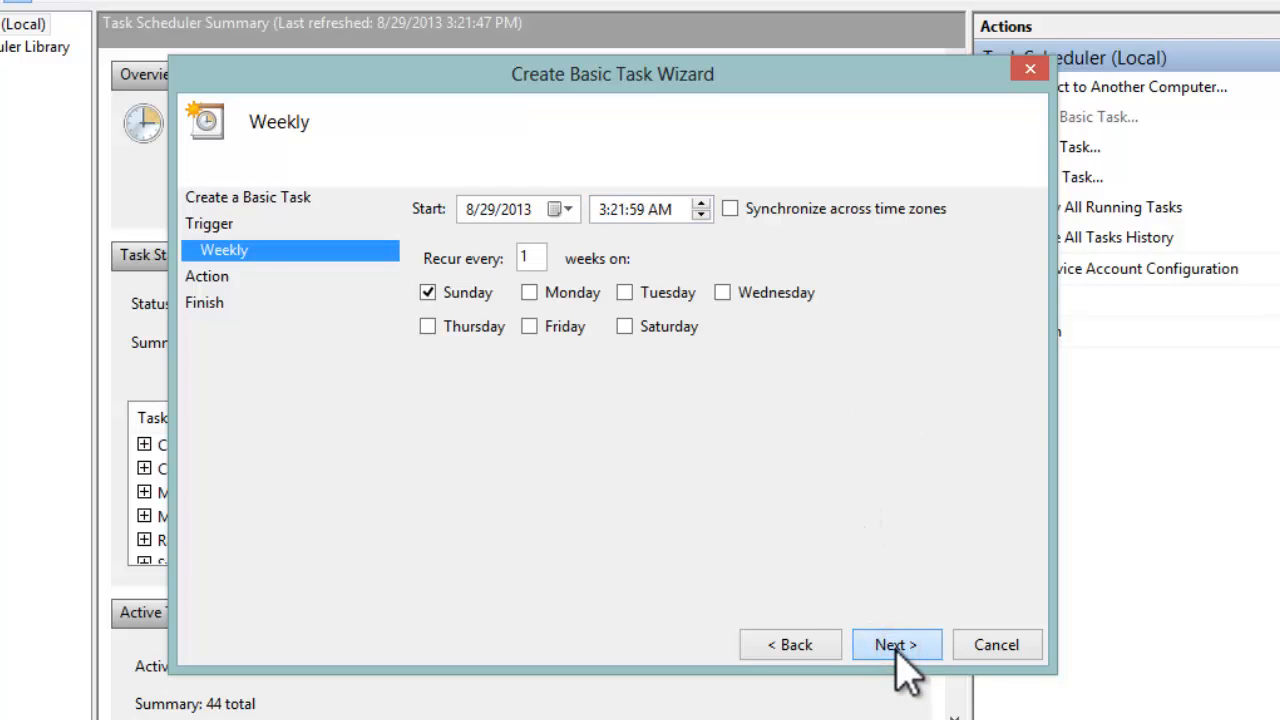
# Step: Keep the action as 'Start a program' and reach the program/script fields
pyautogui.click(896, 644)
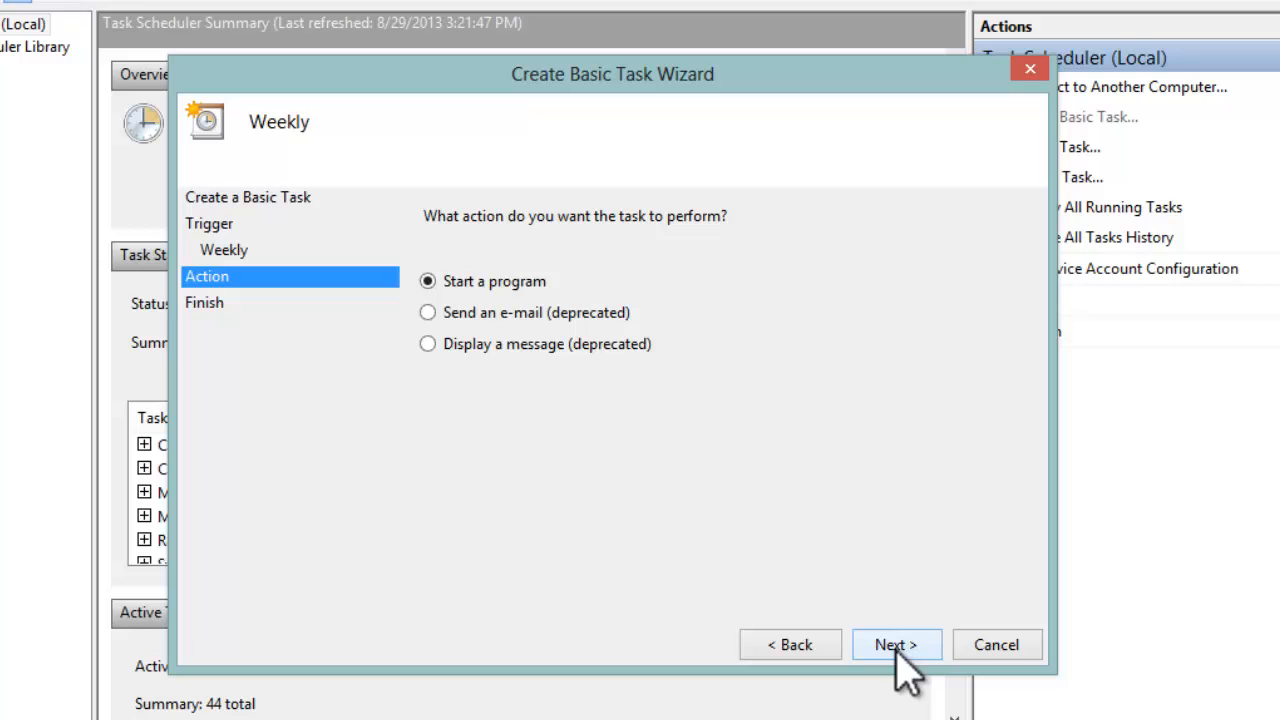
pyautogui.click(896, 644)
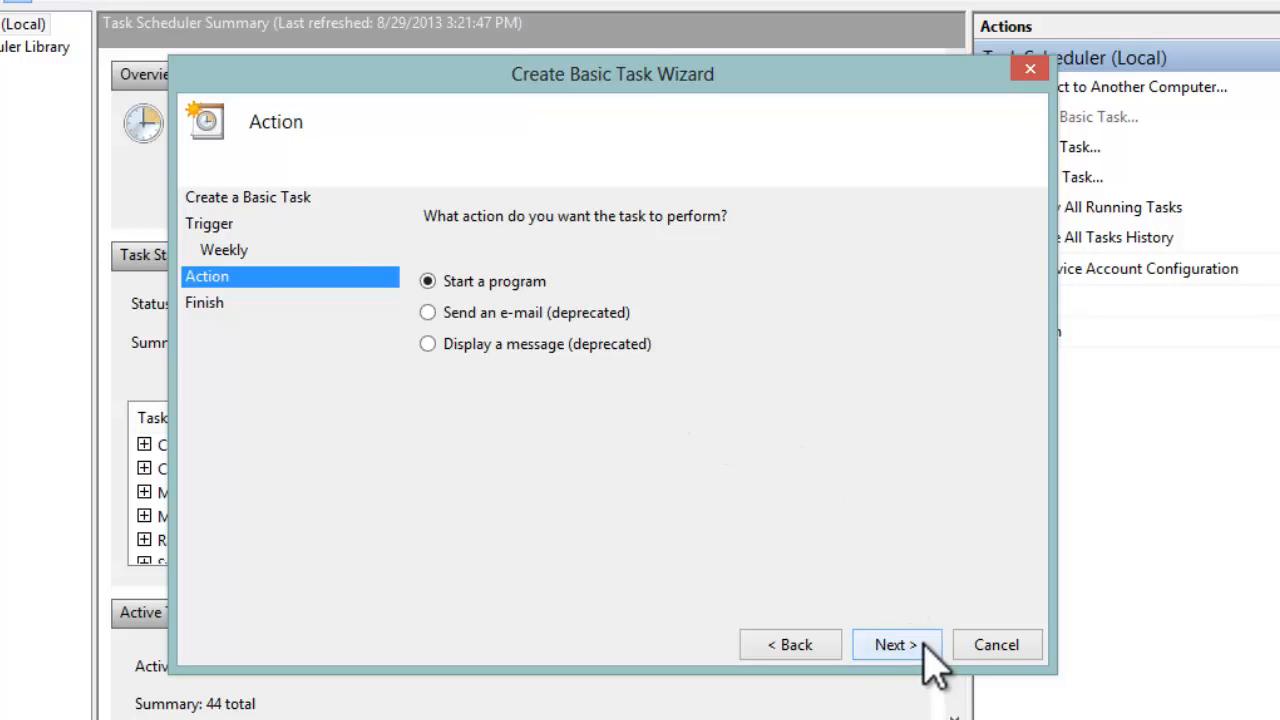
pyautogui.click(896, 644)
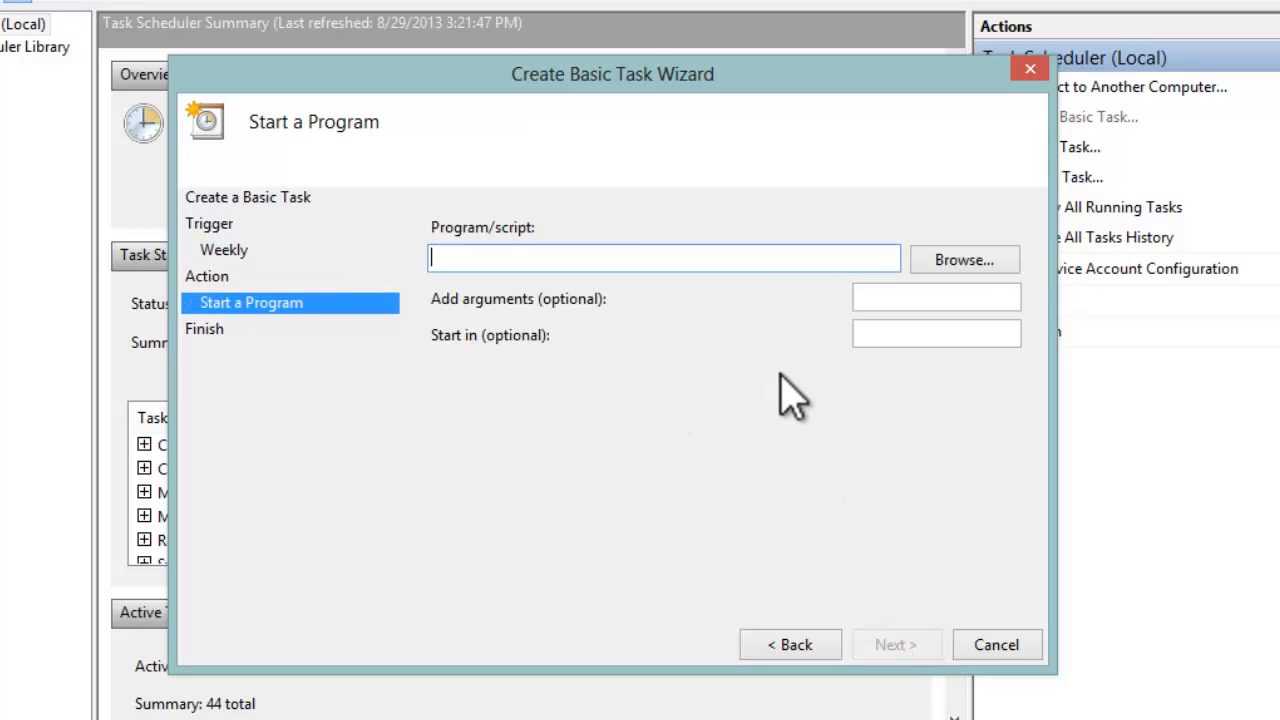
pyautogui.moveTo(964, 260)
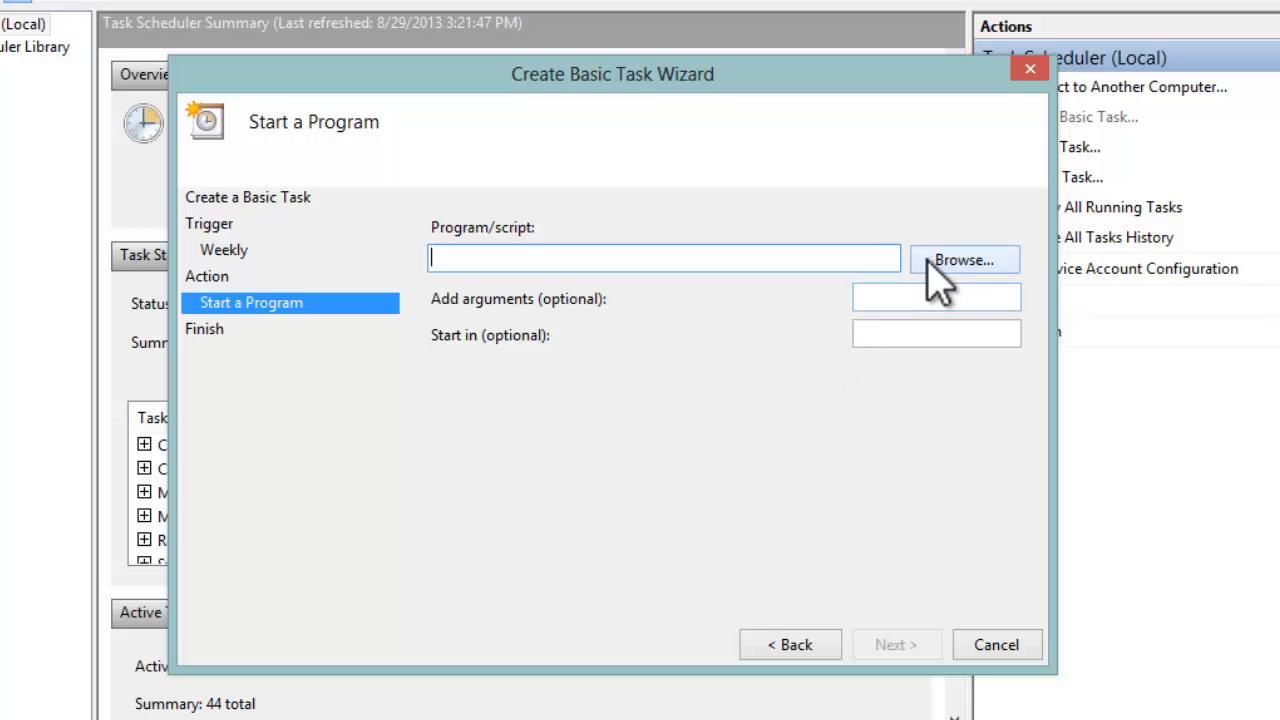
# Step: Browse into C:\Windows\System32 and choose the shutdown program file
pyautogui.click(964, 260)
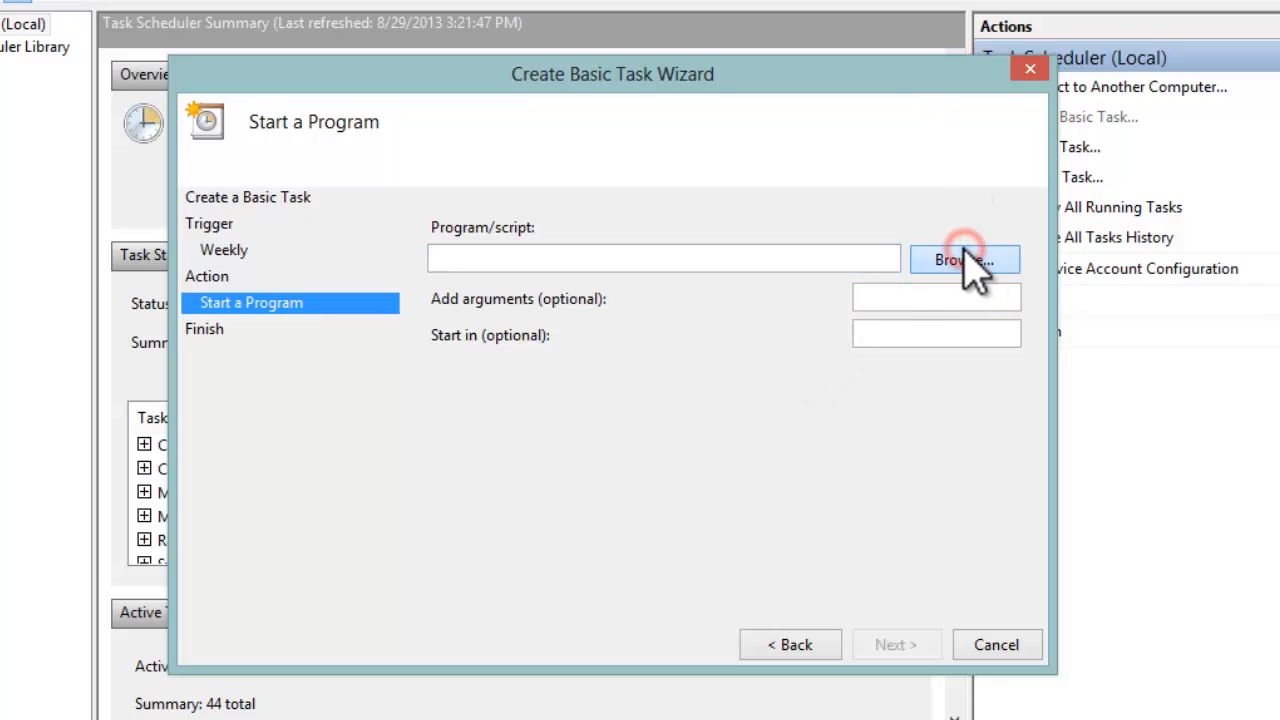
pyautogui.click(964, 260)
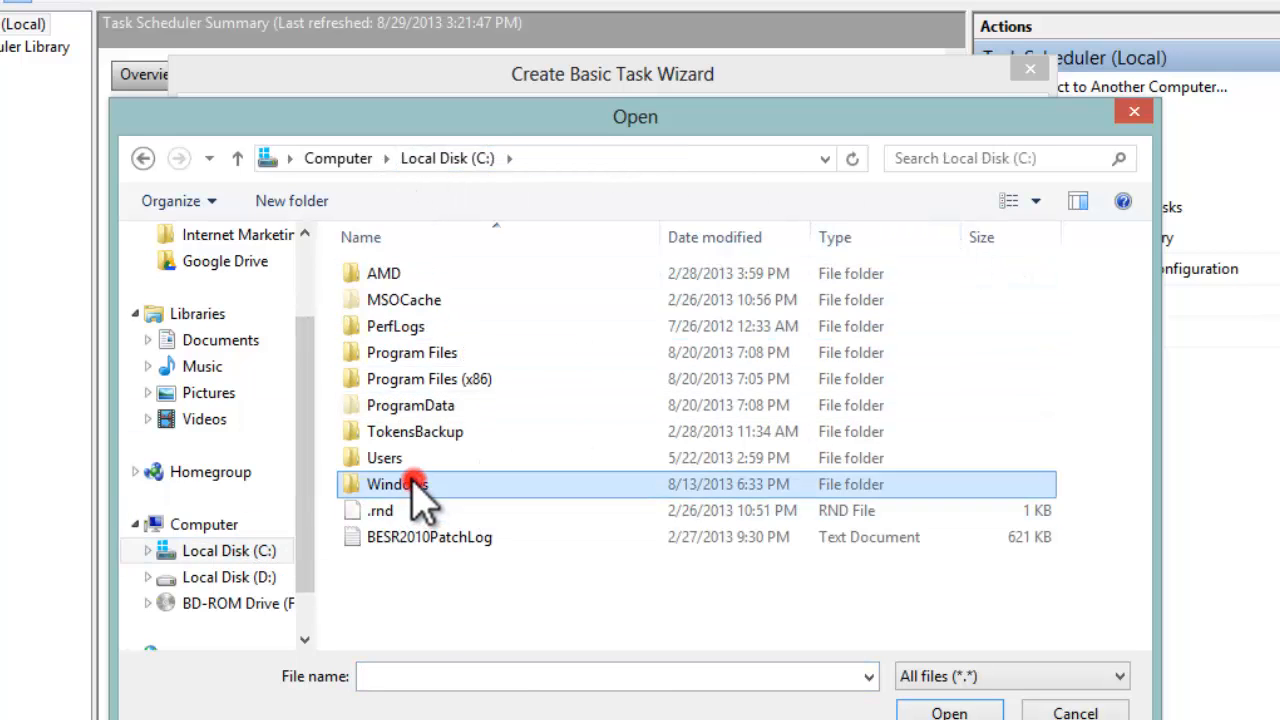
pyautogui.doubleClick(398, 484)
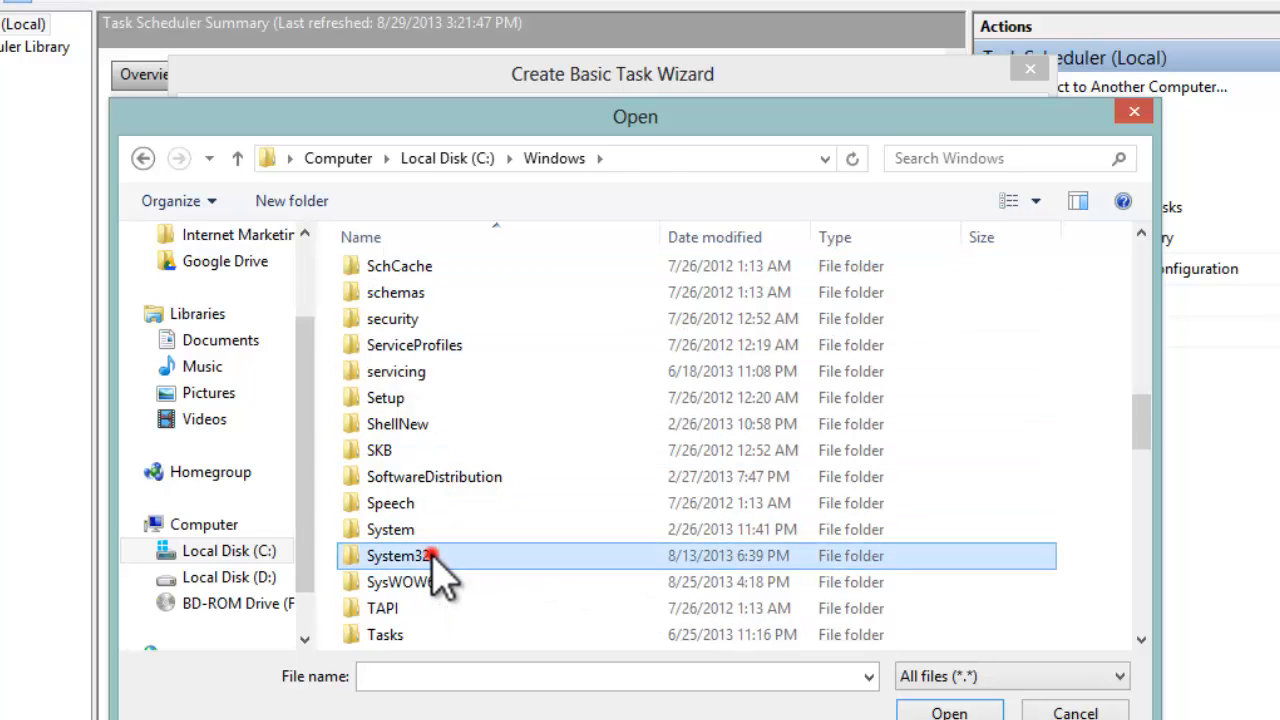
pyautogui.doubleClick(402, 556)
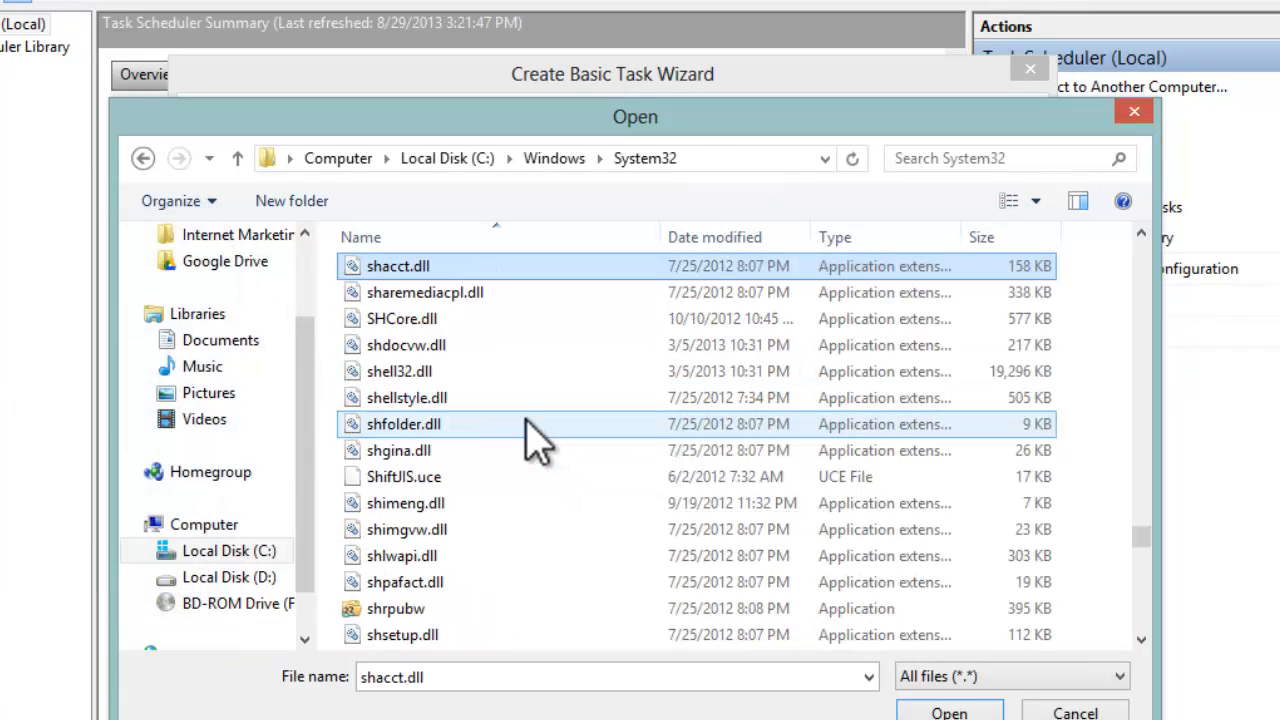
pyautogui.moveTo(420, 610)
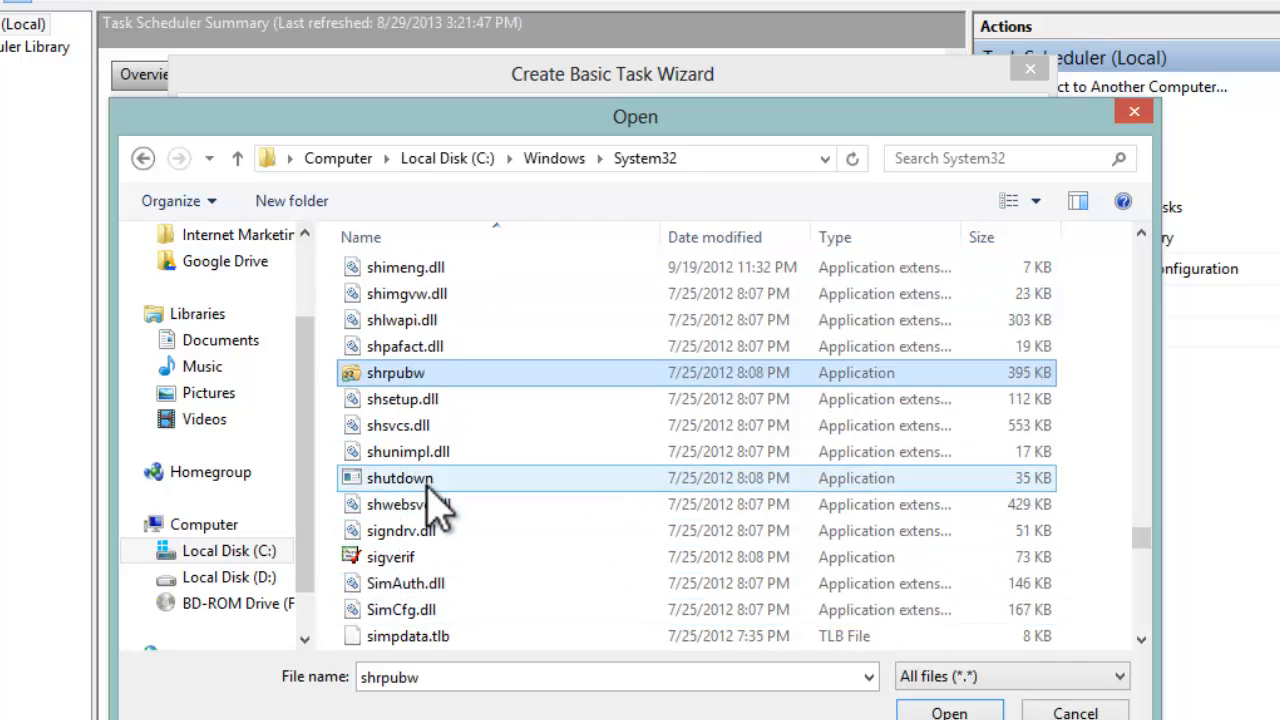
pyautogui.click(400, 478)
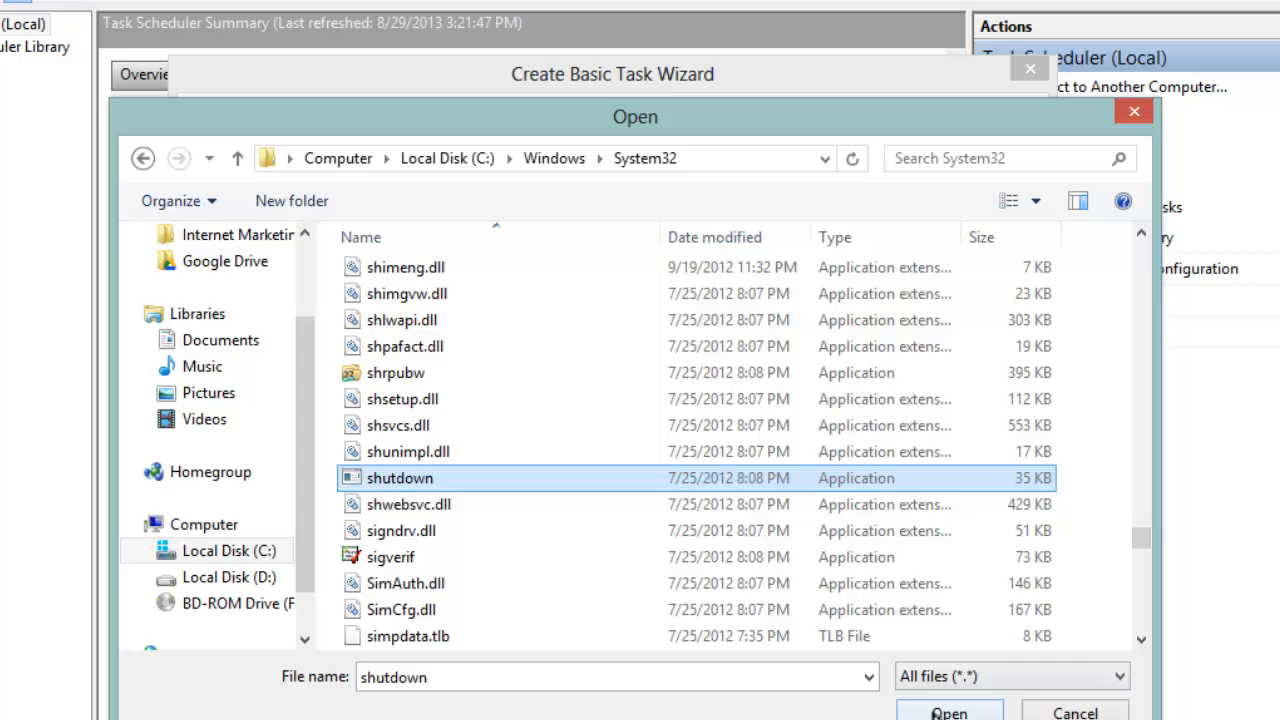
# Step: Accept shutdown.exe as the program and enter '-r -f' as its arguments
pyautogui.click(948, 710)
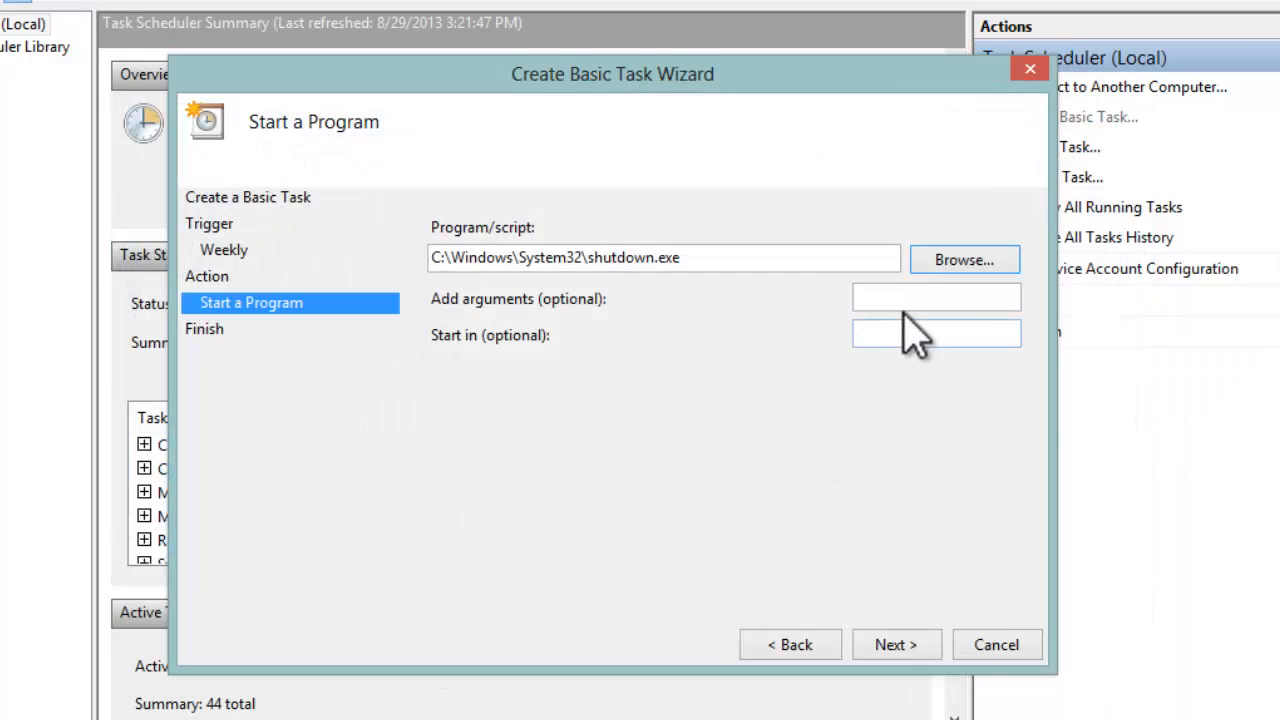
pyautogui.click(936, 296)
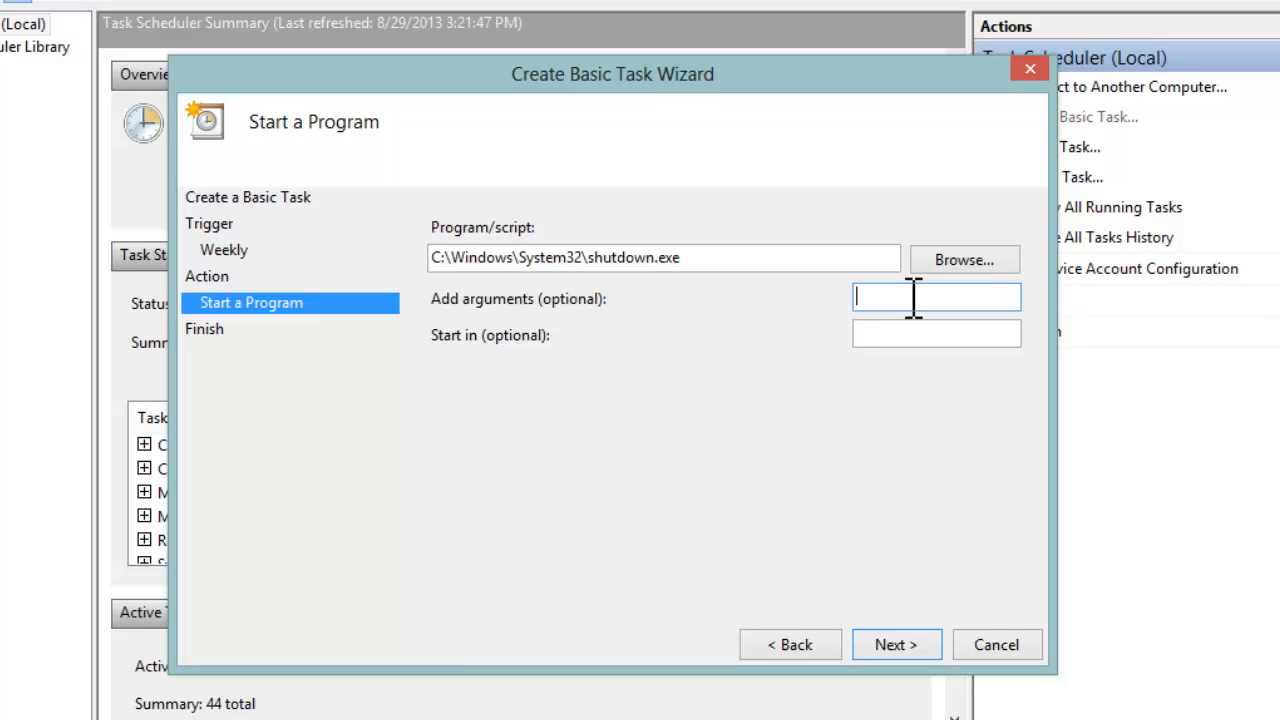
pyautogui.write('-r -f')
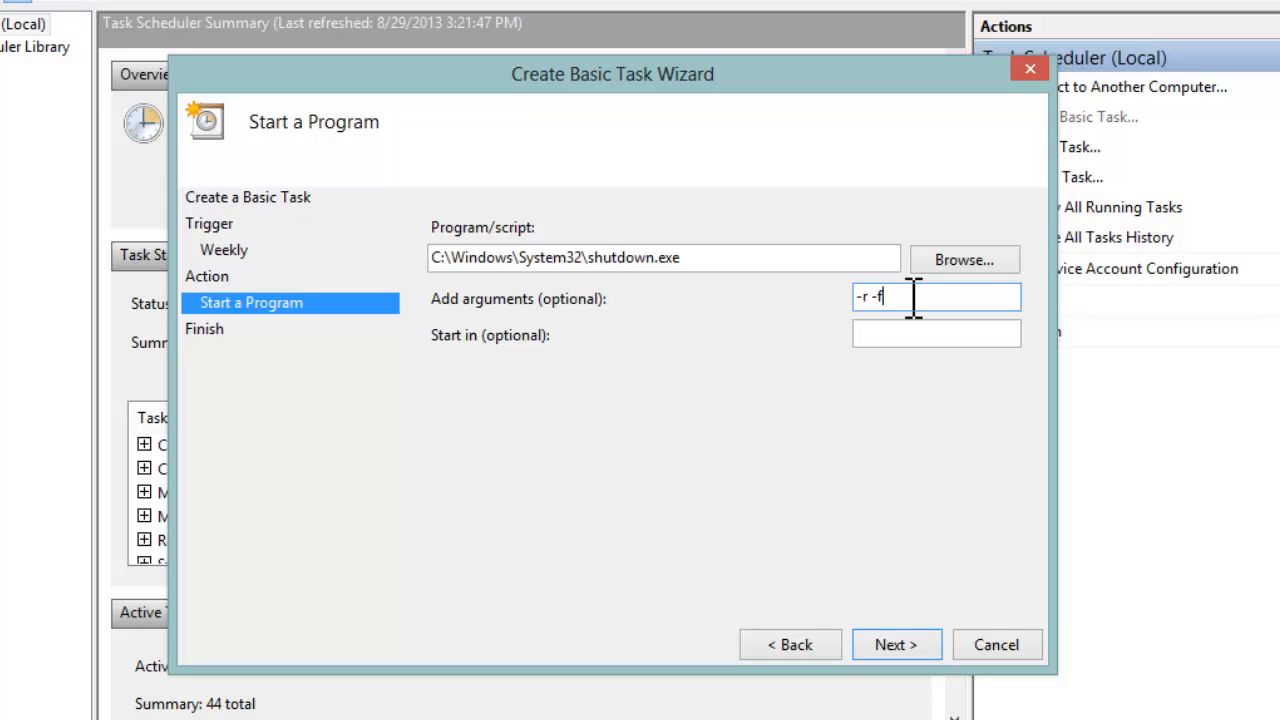
pyautogui.moveTo(924, 414)
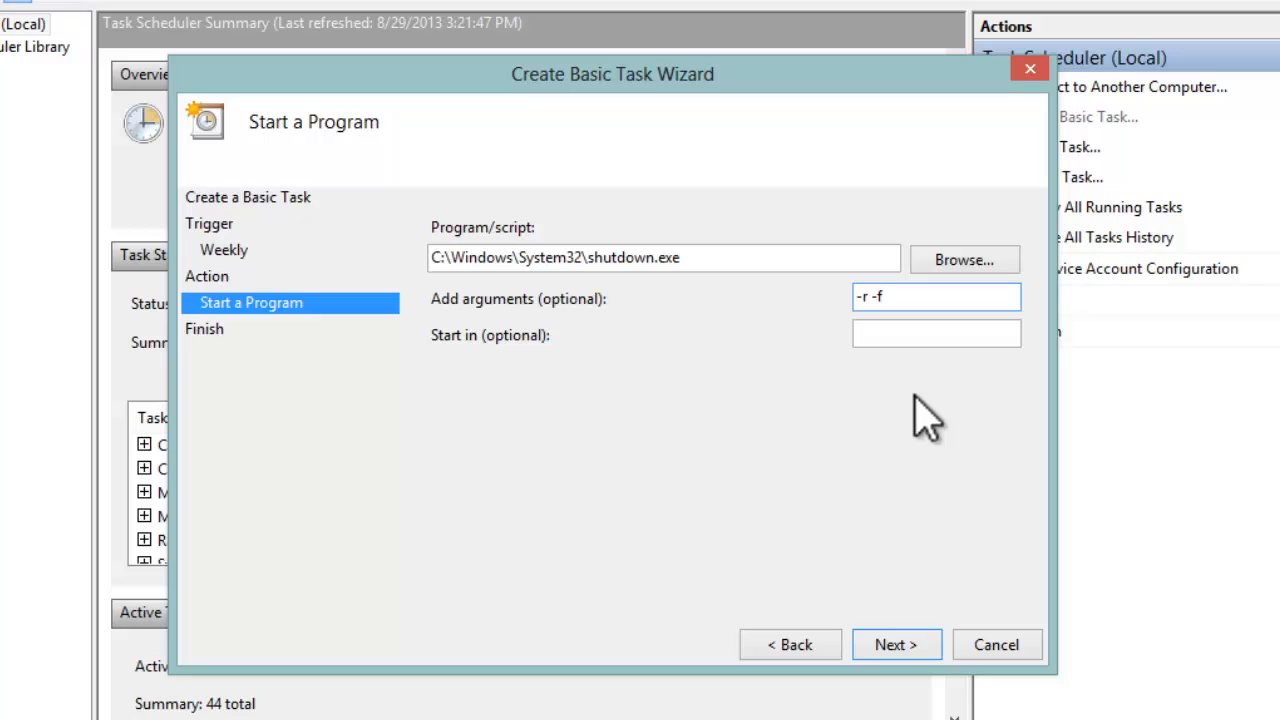
# Step: Reach the 'reboot weekly' summary and enable opening its Properties dialog on Finish
pyautogui.click(896, 644)
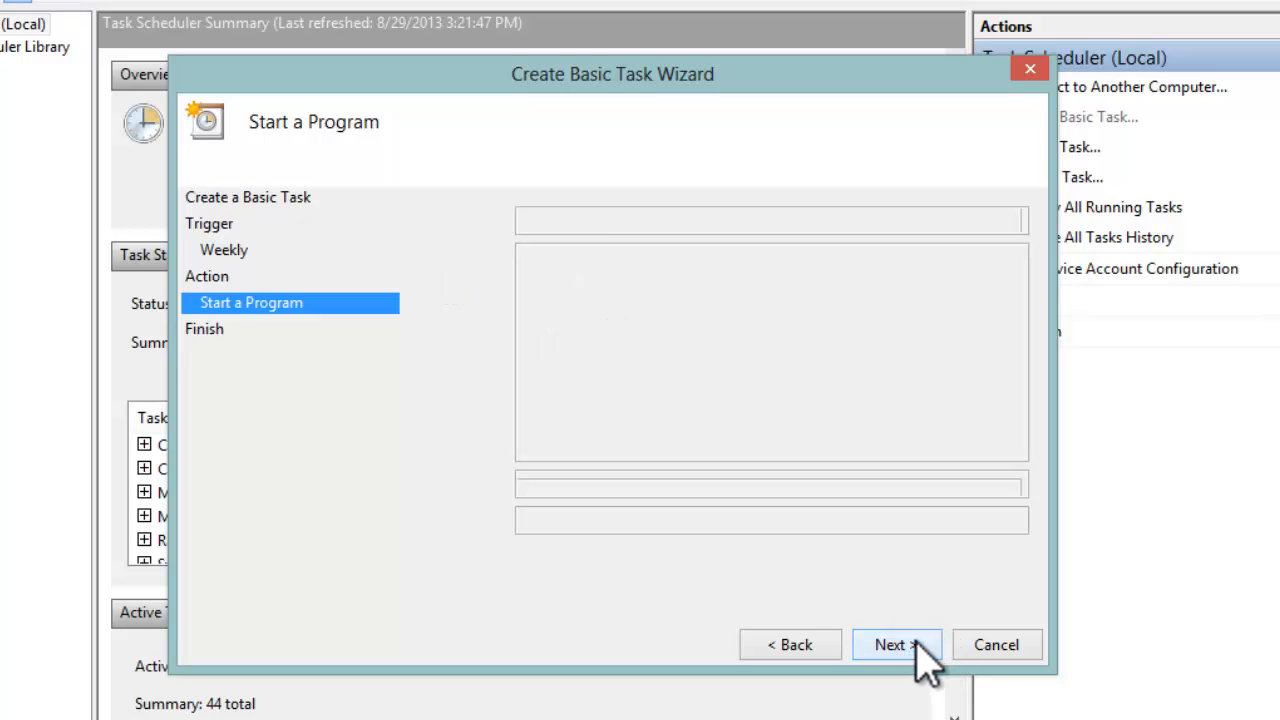
pyautogui.click(890, 644)
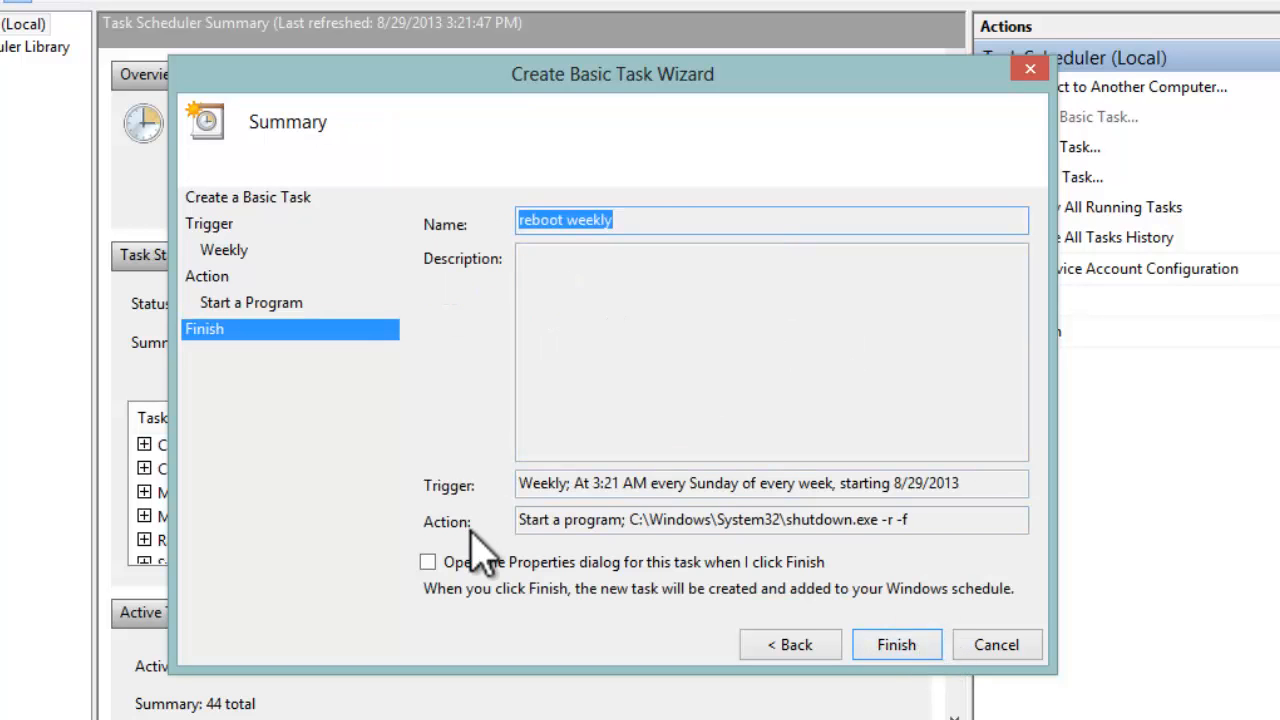
pyautogui.click(428, 560)
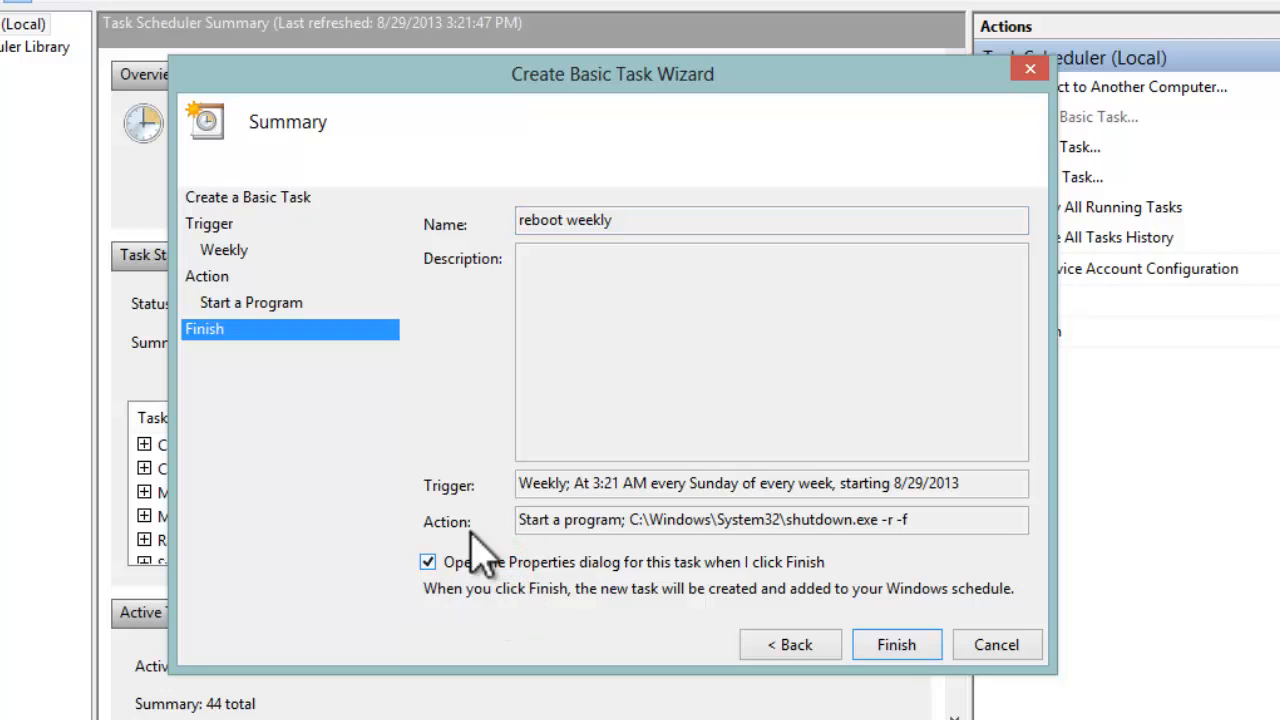
pyautogui.moveTo(836, 604)
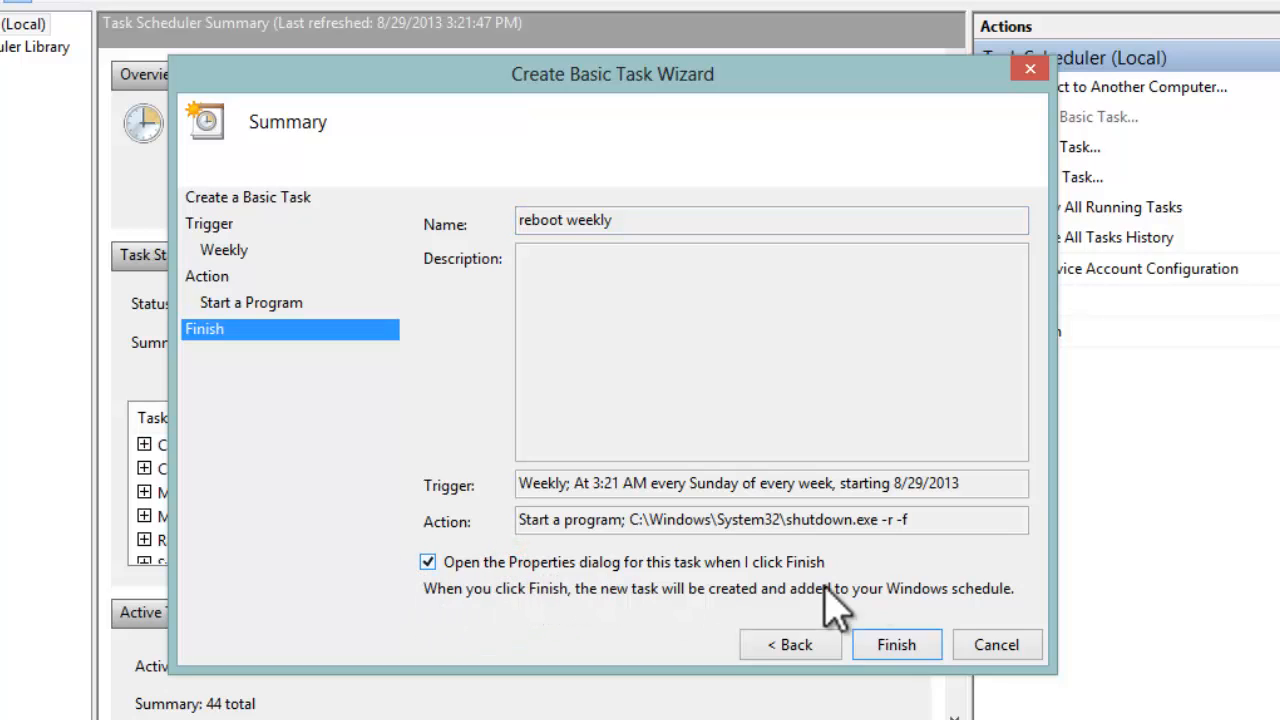
pyautogui.click(896, 644)
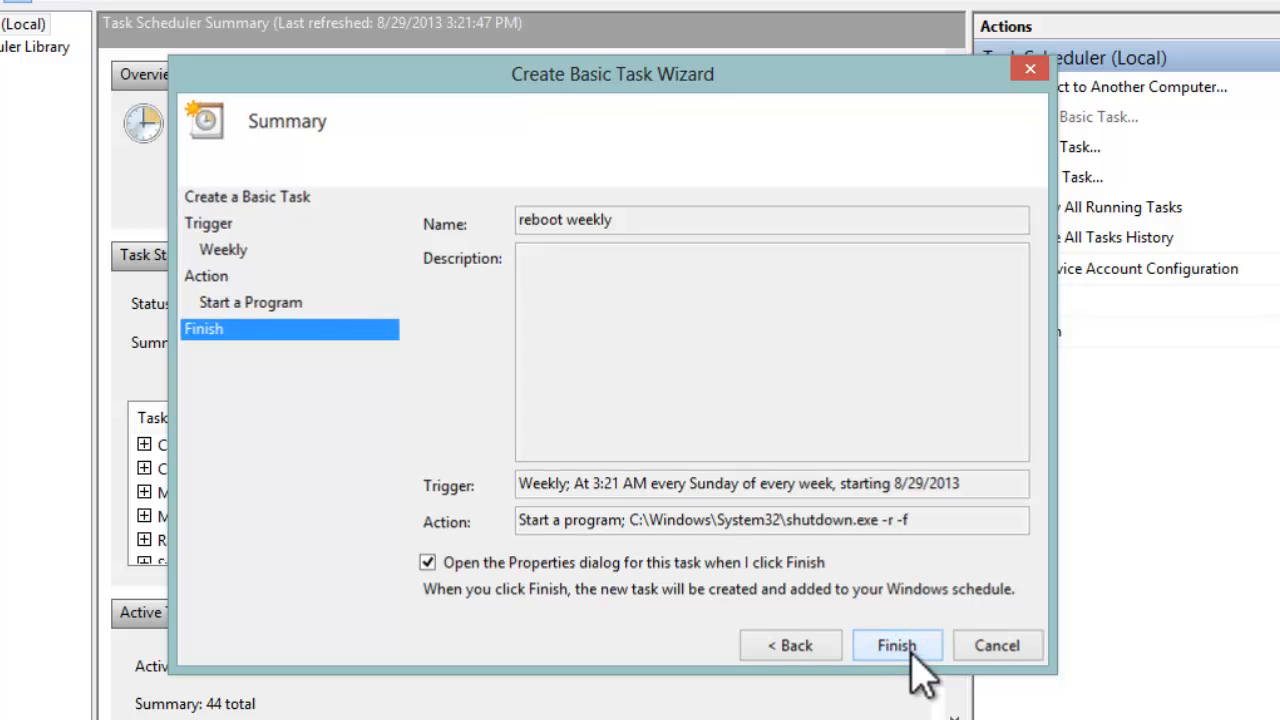
# Step: Finish creating the task, set 'Run whether user is logged on or not' and confirm with OK
pyautogui.click(896, 644)
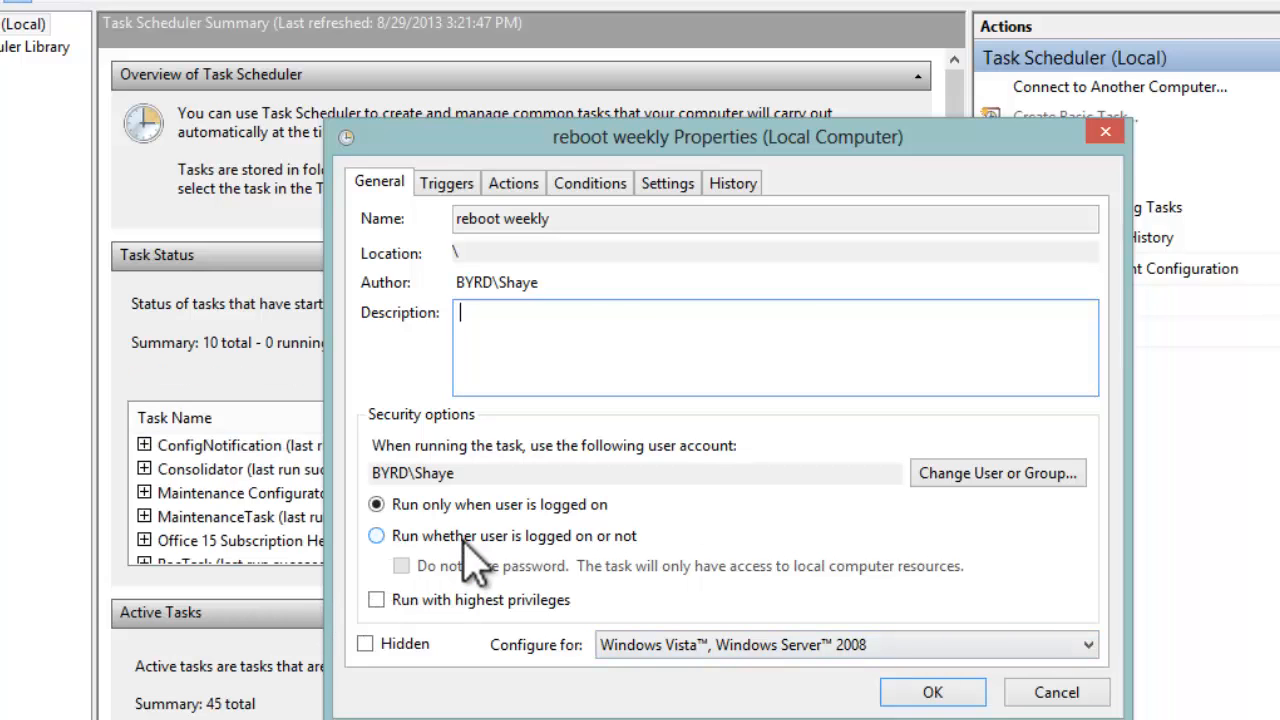
pyautogui.click(376, 536)
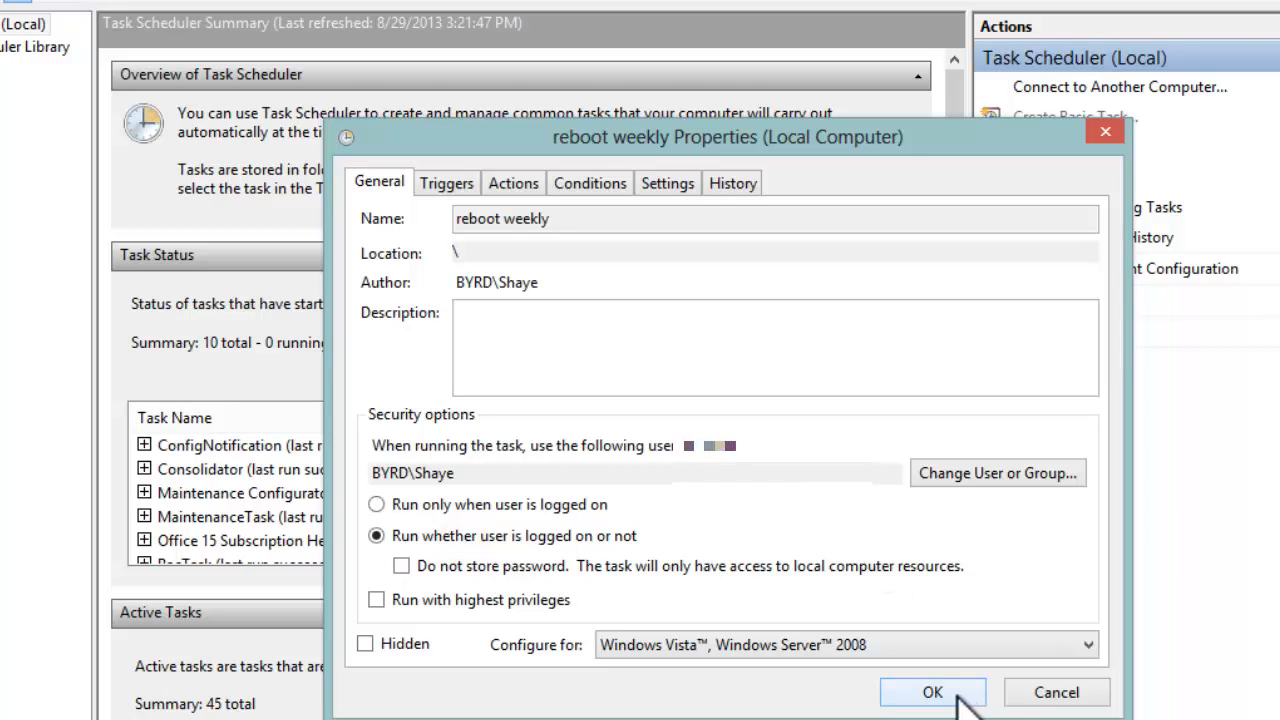
pyautogui.click(932, 692)
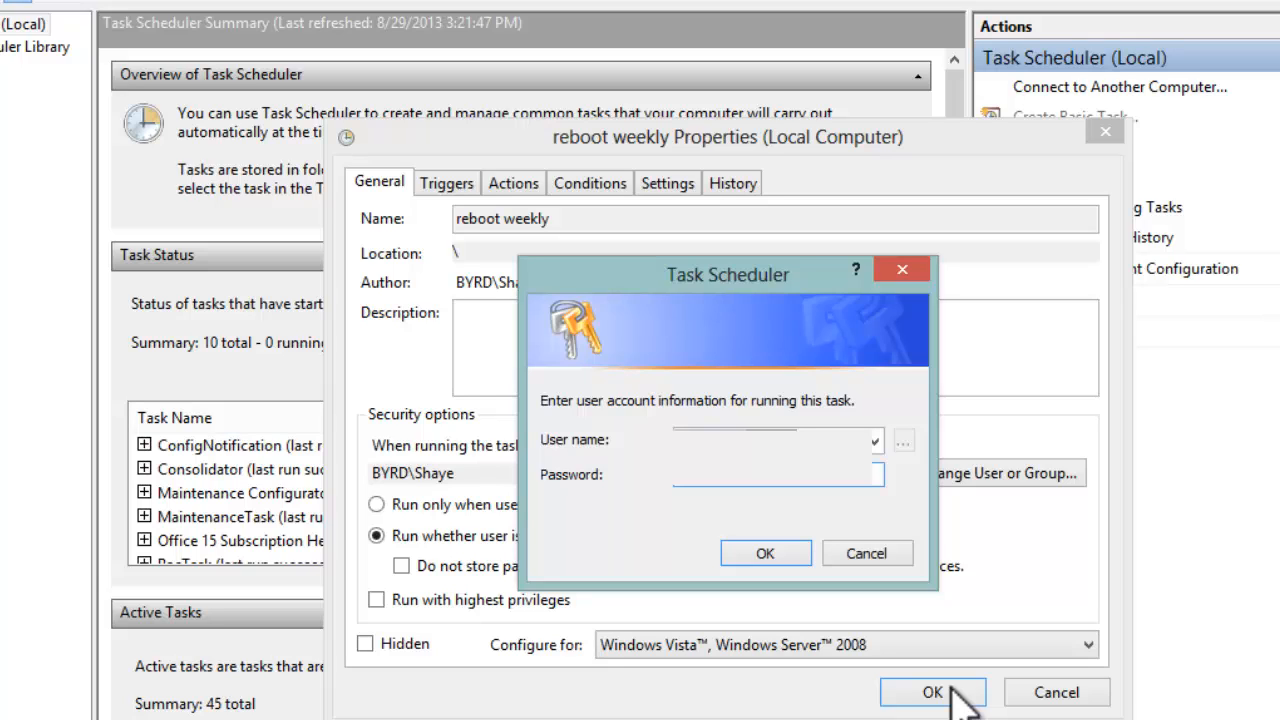
pyautogui.moveTo(816, 616)
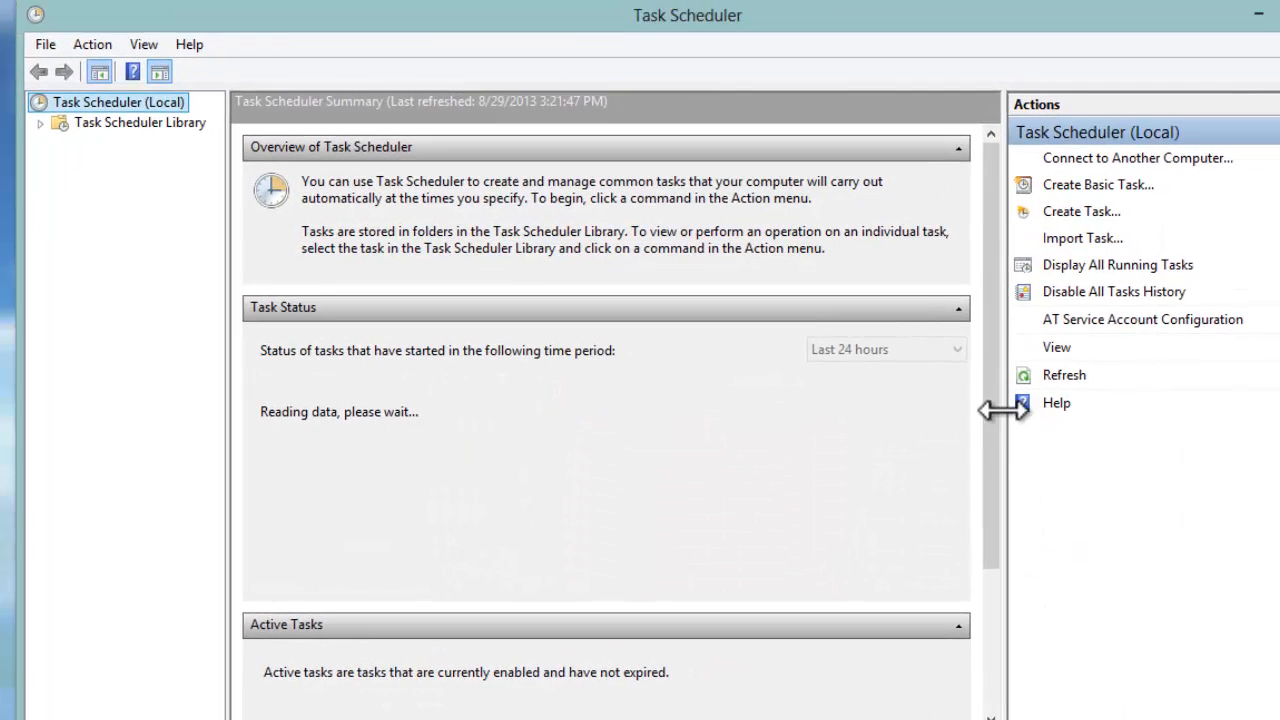
# Step: Show 'reboot weekly' in the Task Scheduler Library and bring up its right-click actions
pyautogui.click(140, 122)
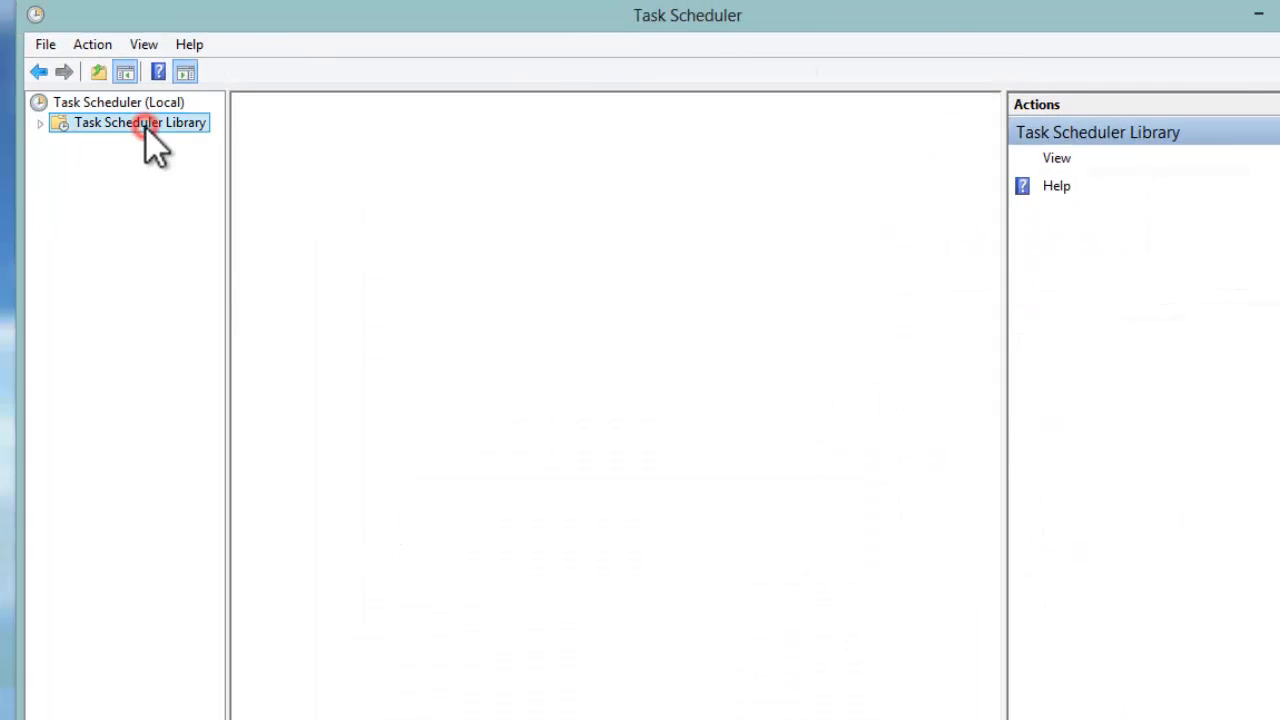
pyautogui.click(140, 122)
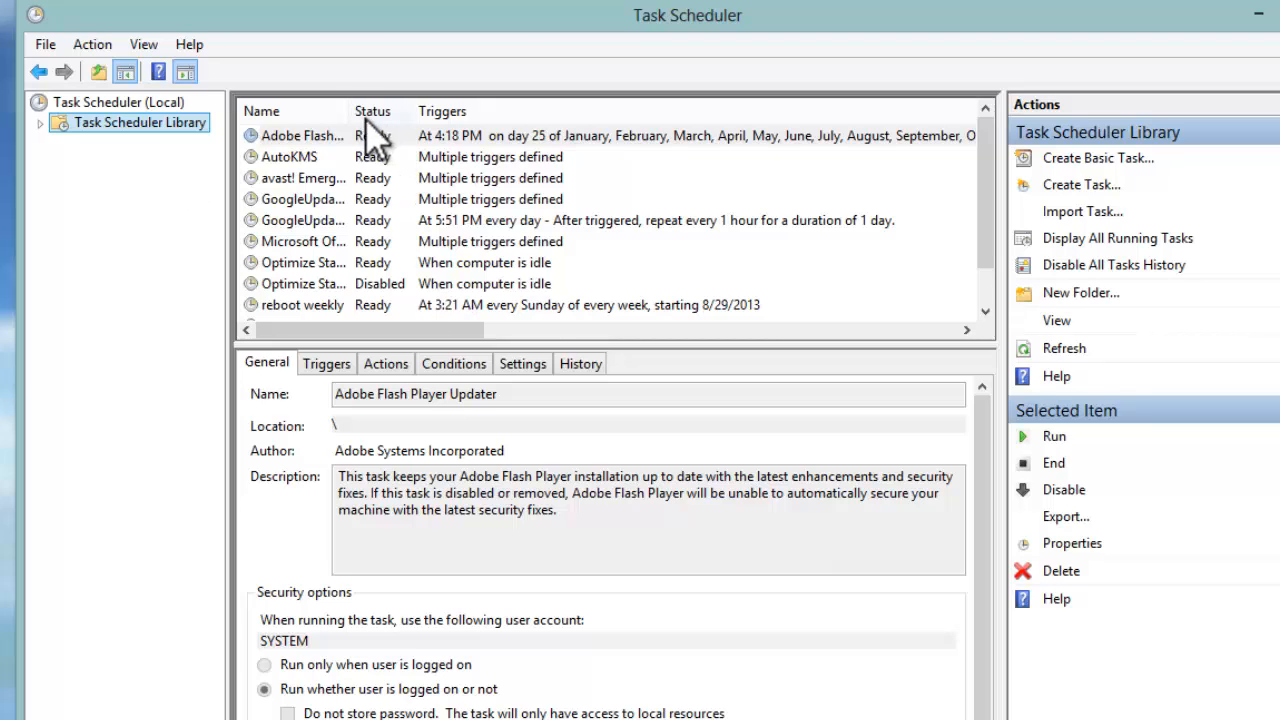
pyautogui.click(300, 304)
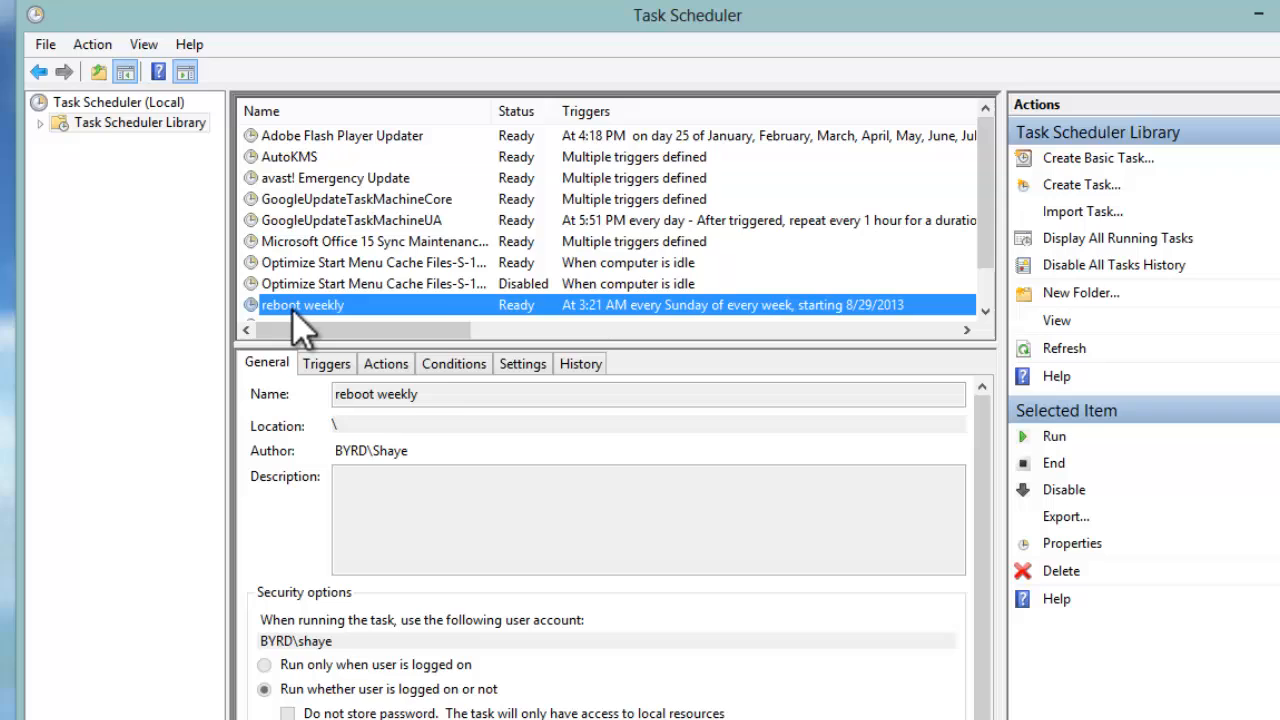
pyautogui.rightClick(302, 304)
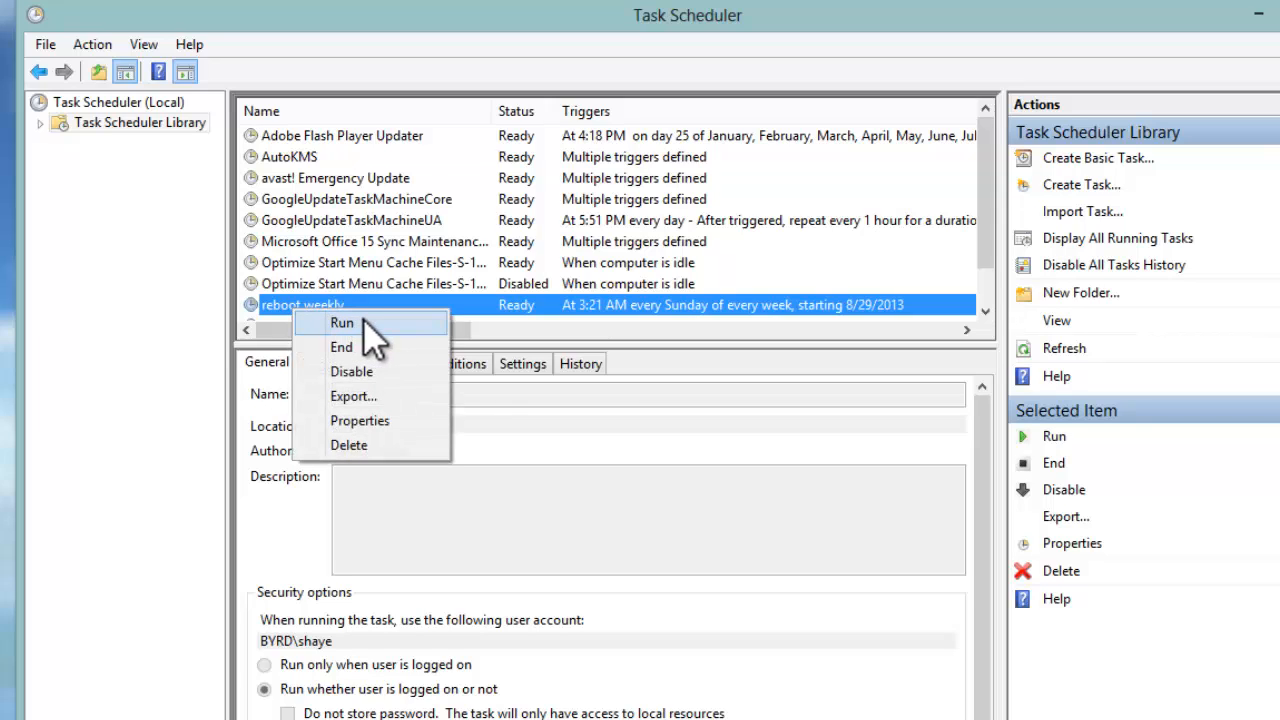
pyautogui.moveTo(556, 324)
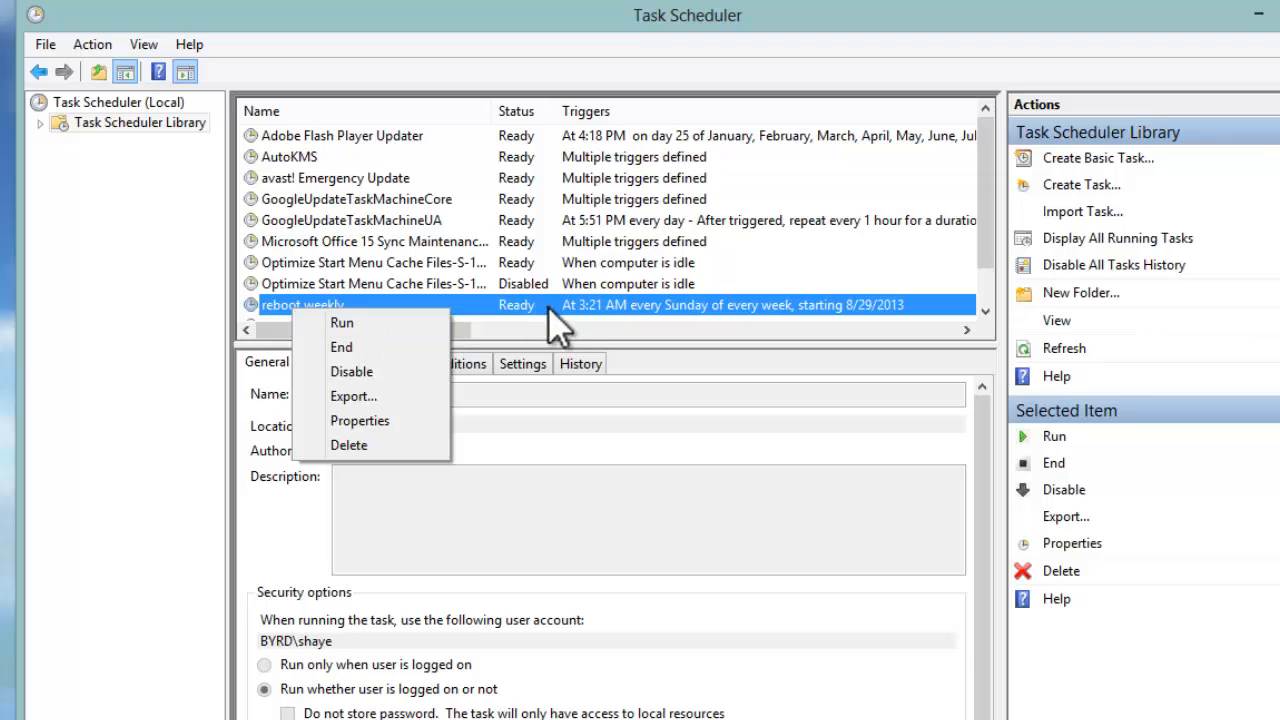